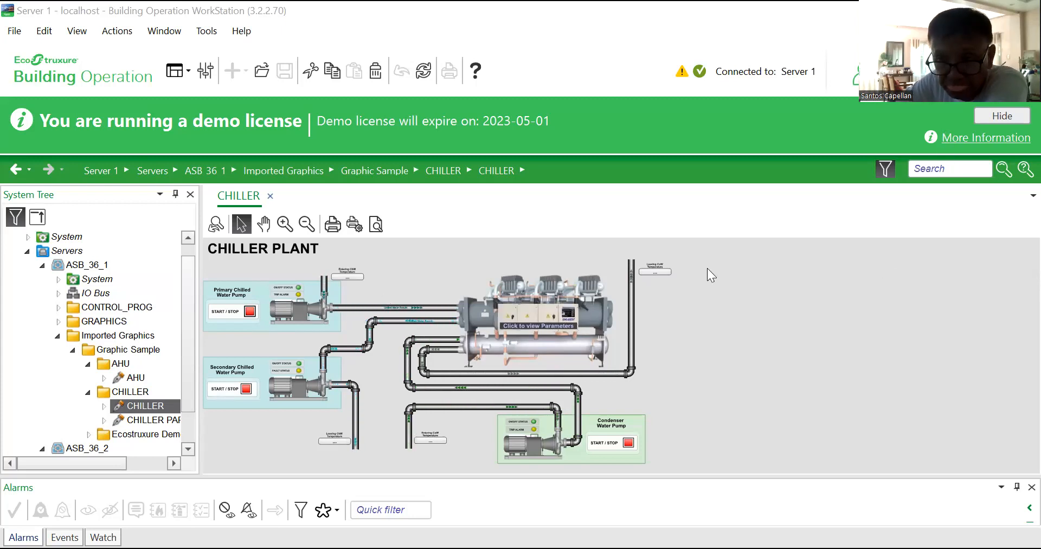
mouse_move(738, 255)
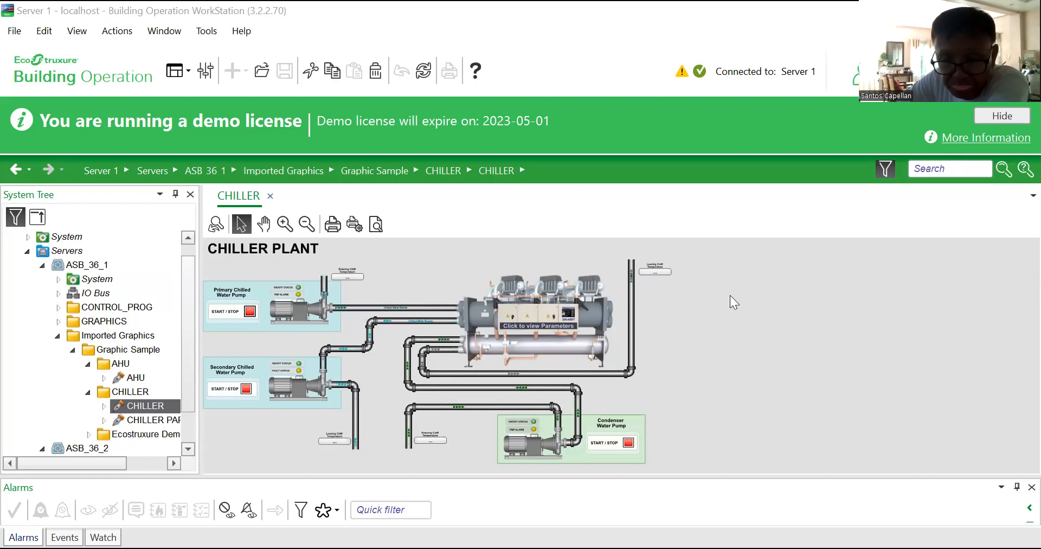
mouse_move(481, 310)
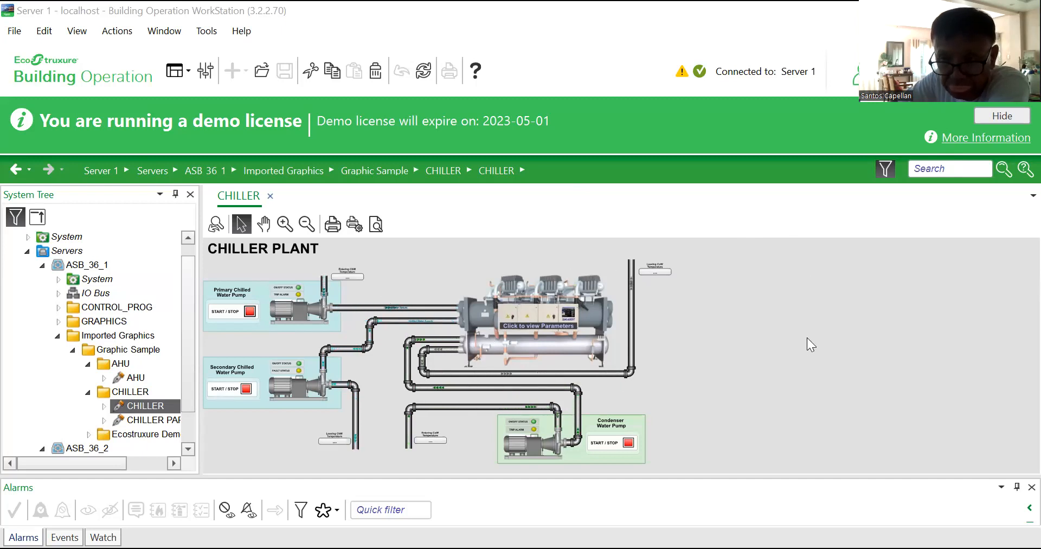
mouse_move(641, 356)
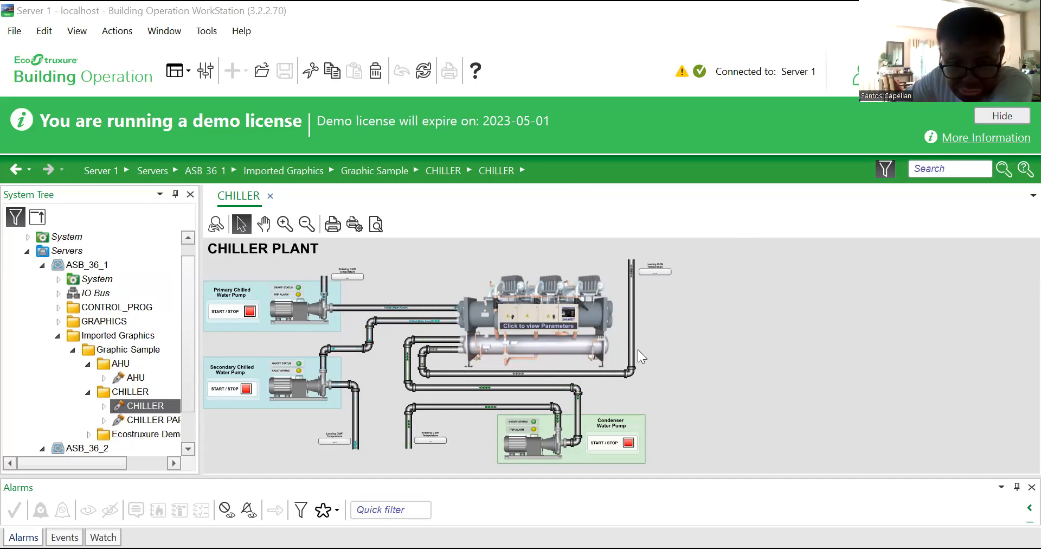
mouse_move(738, 363)
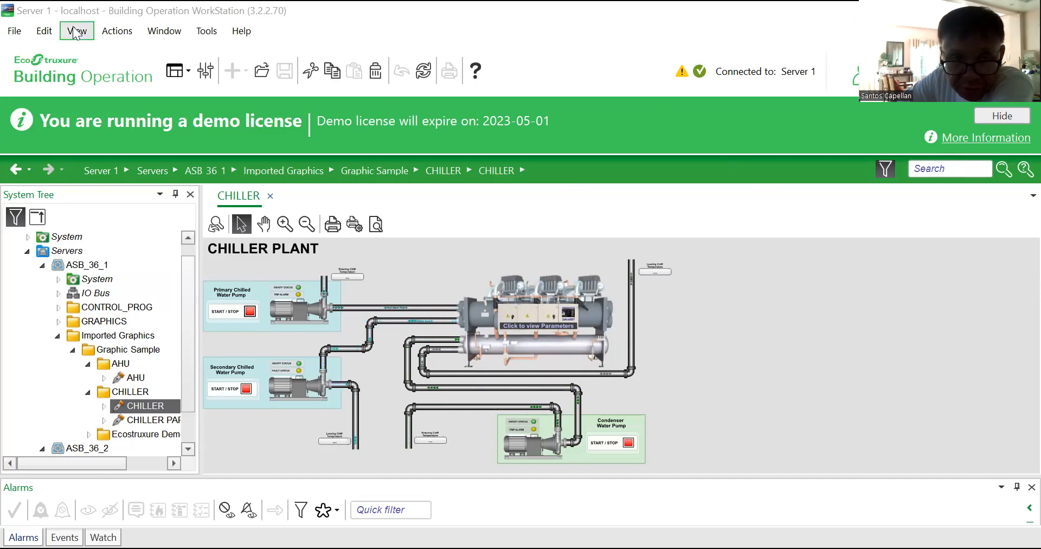
Step: Show the CHILLER PLANT graphic in full screen via View > Full screen
click(76, 30)
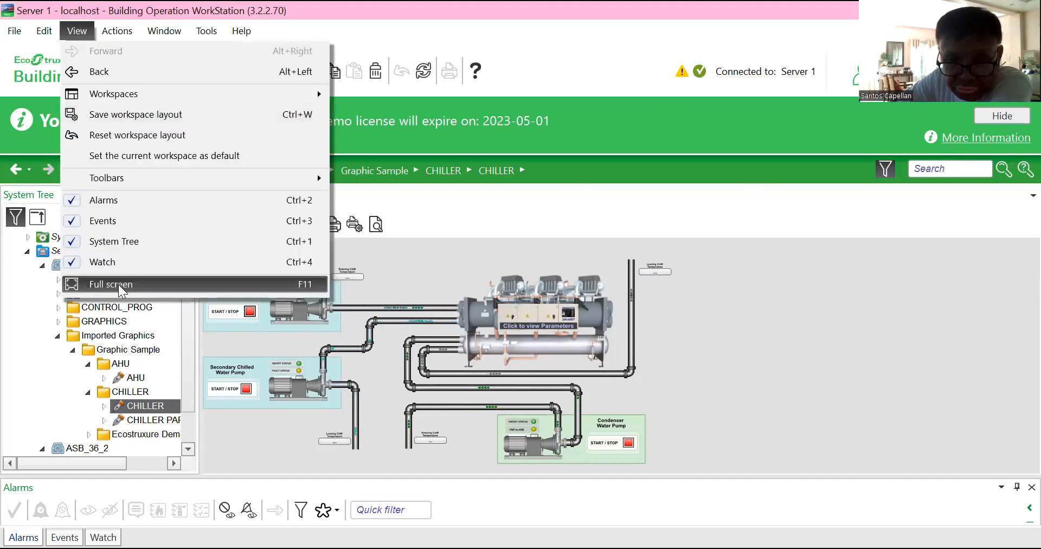
click(111, 284)
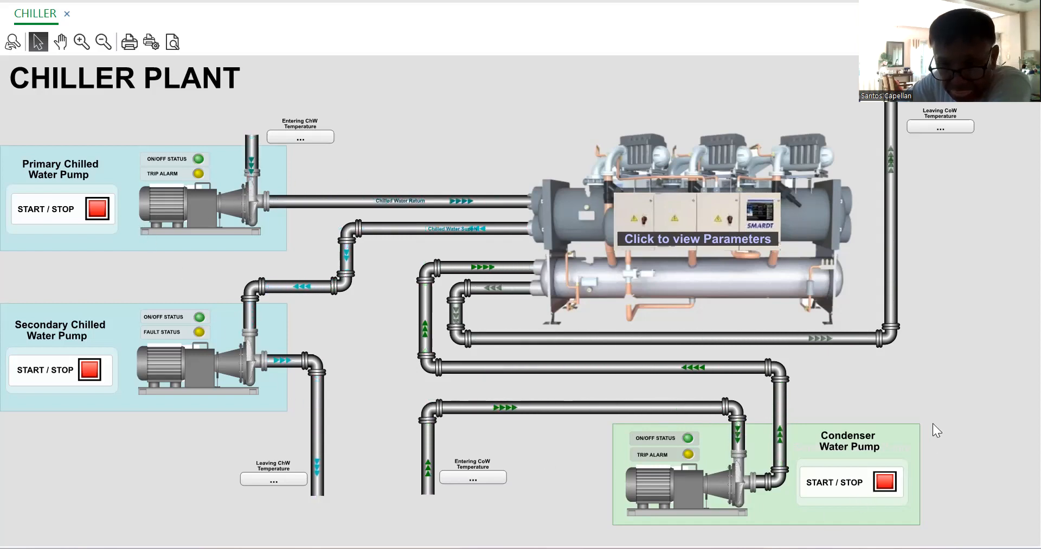
mouse_move(966, 380)
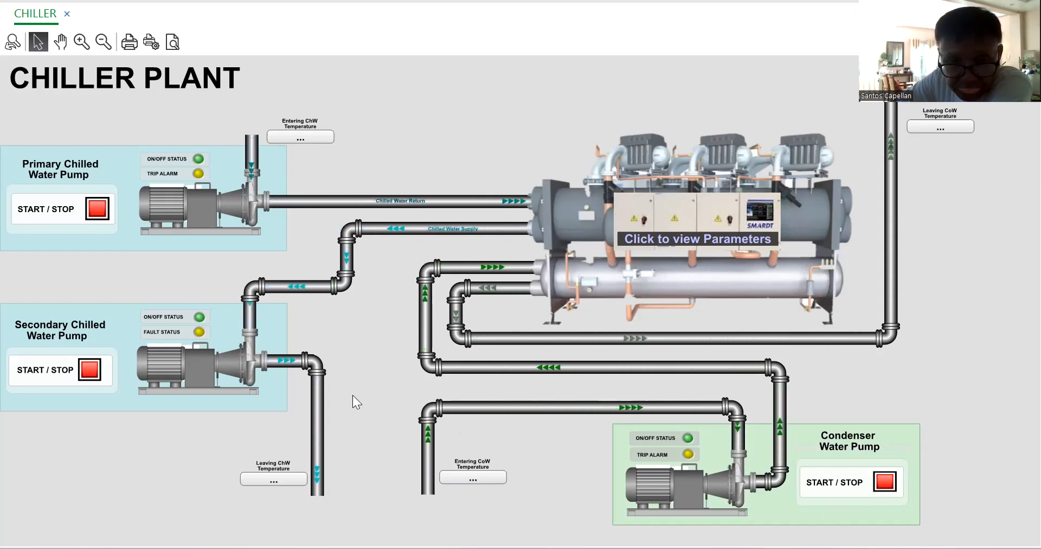
mouse_move(373, 334)
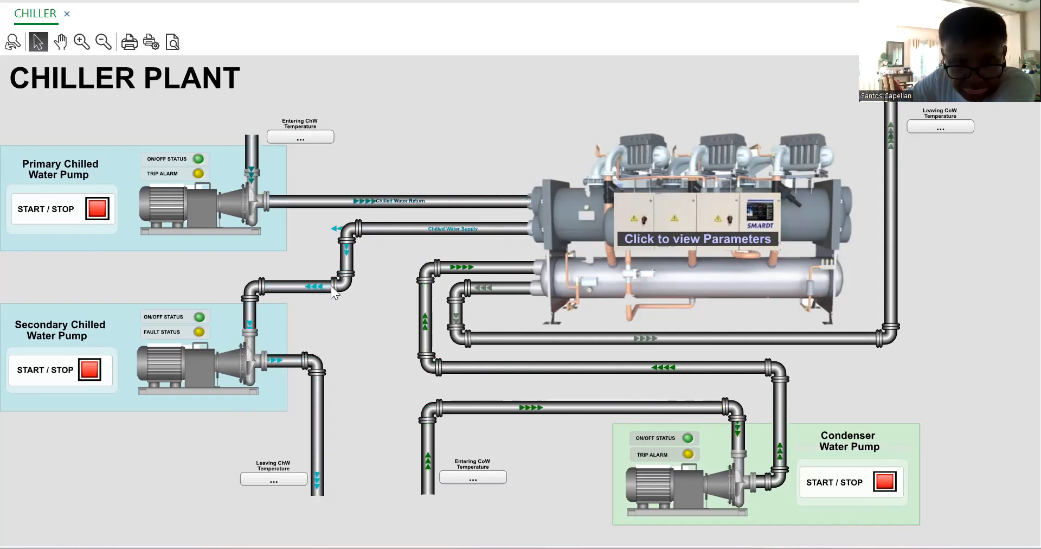
mouse_move(129, 148)
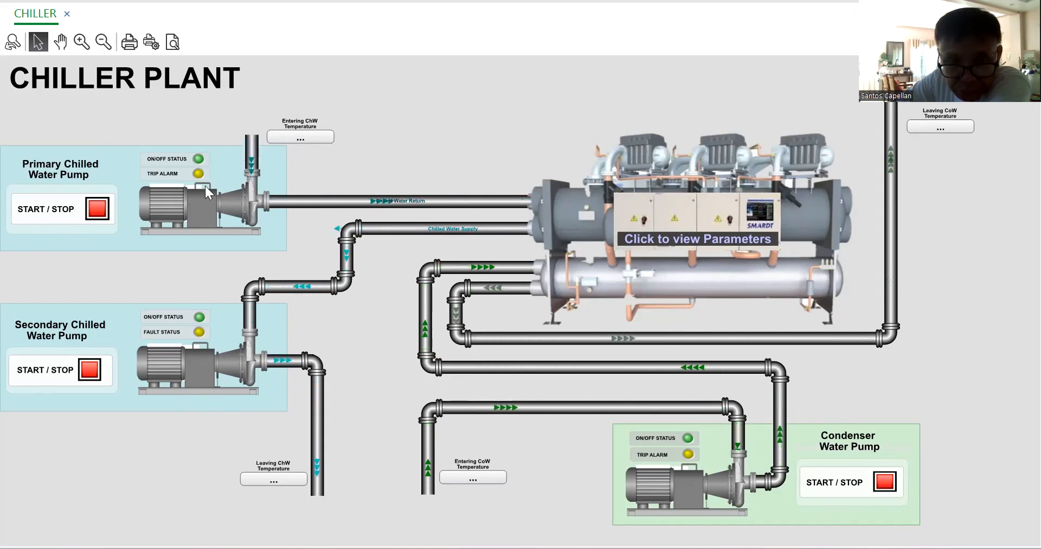
mouse_move(248, 240)
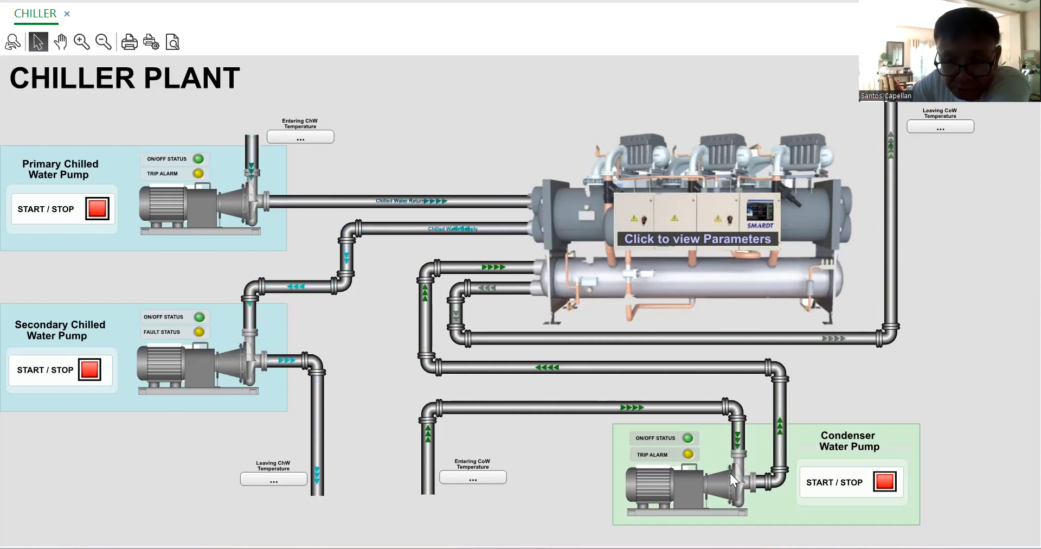
mouse_move(751, 425)
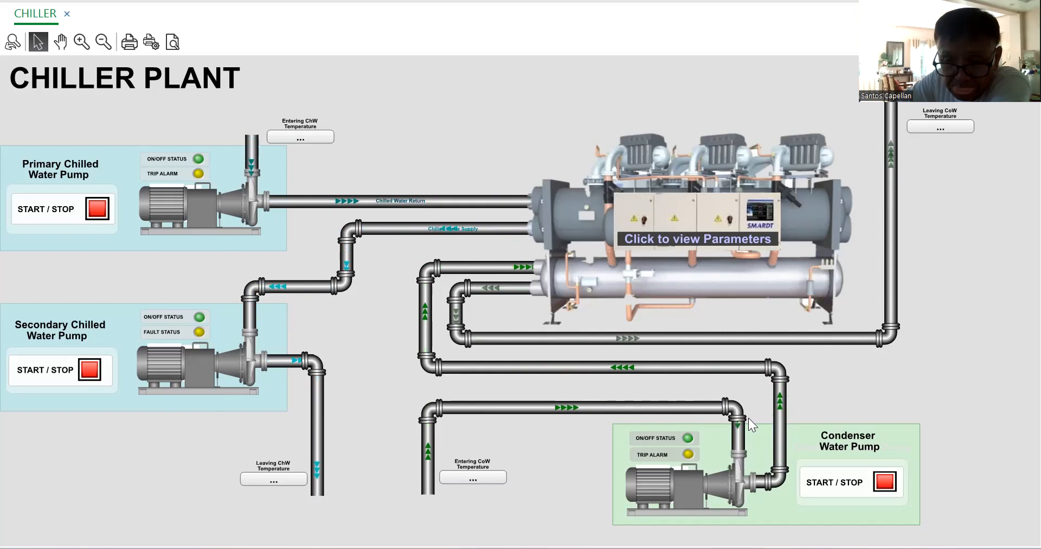
mouse_move(475, 432)
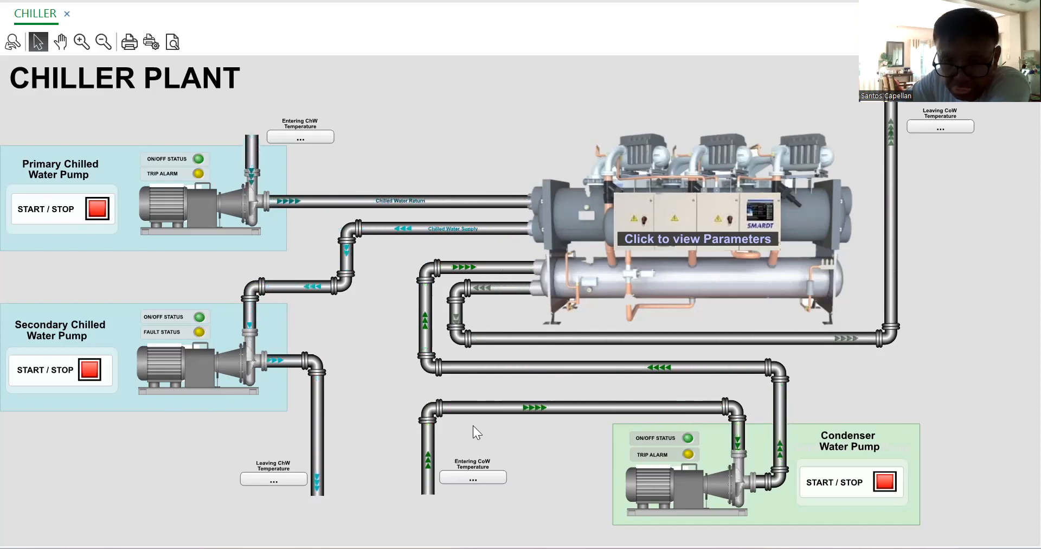
mouse_move(539, 353)
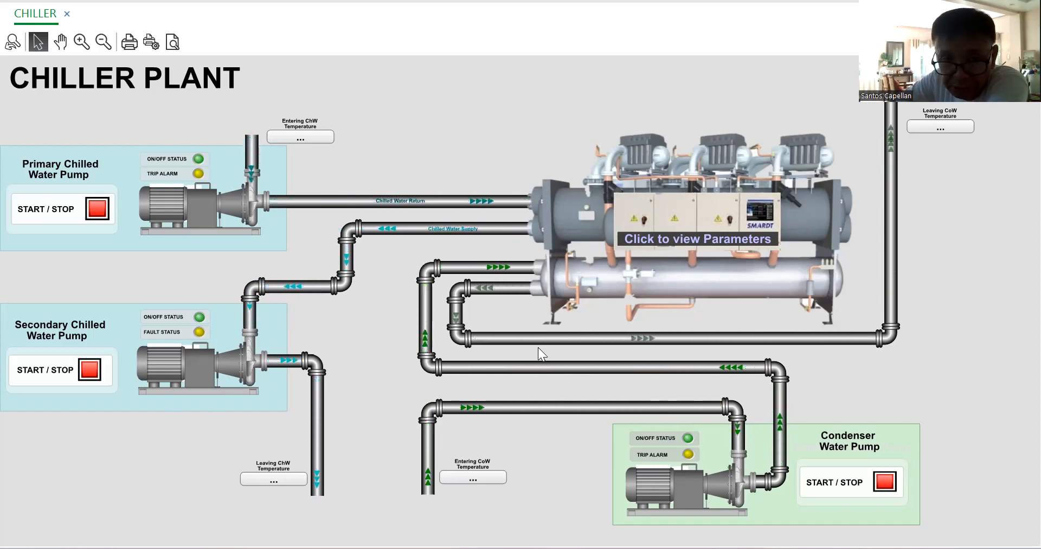
mouse_move(967, 252)
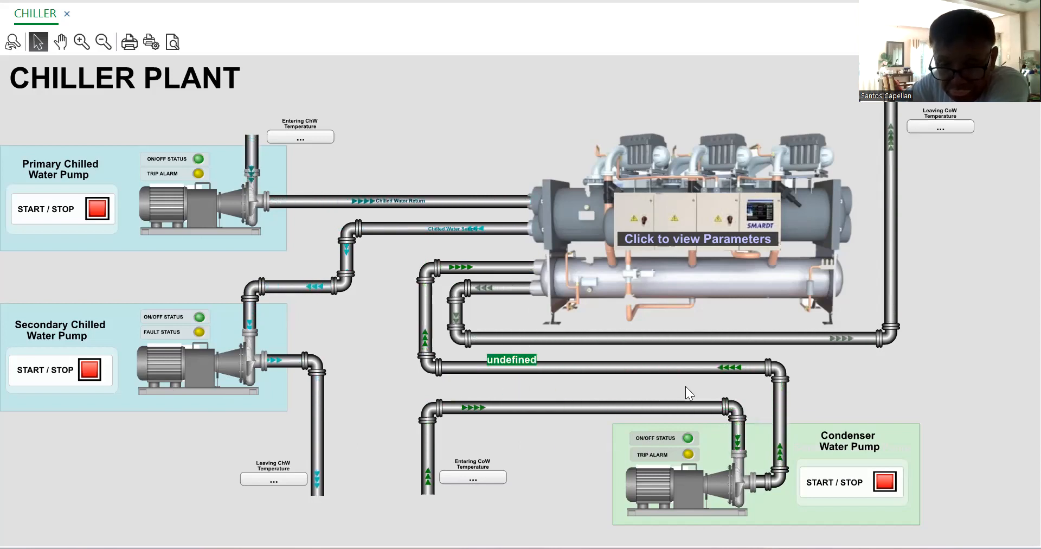
mouse_move(880, 263)
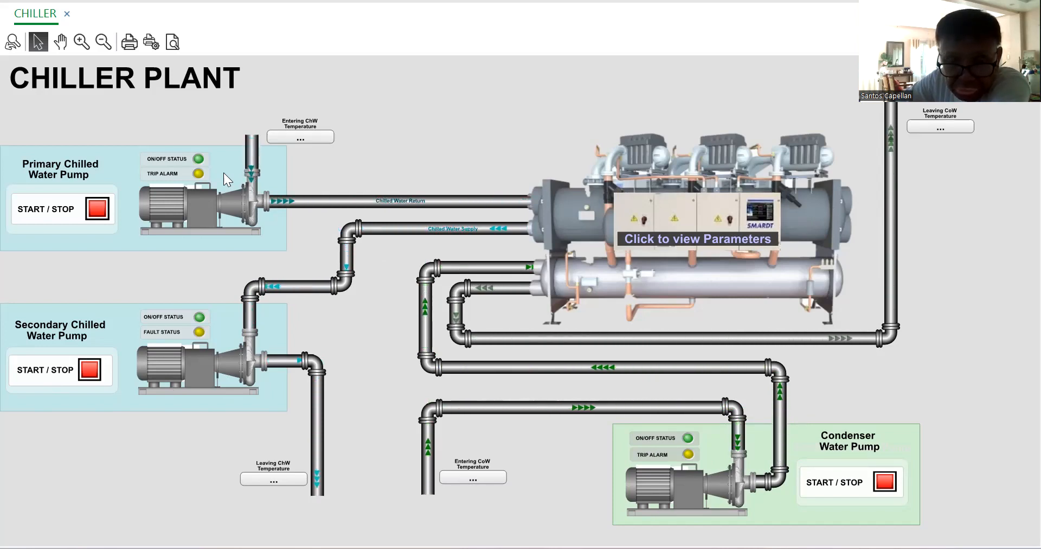
mouse_move(605, 152)
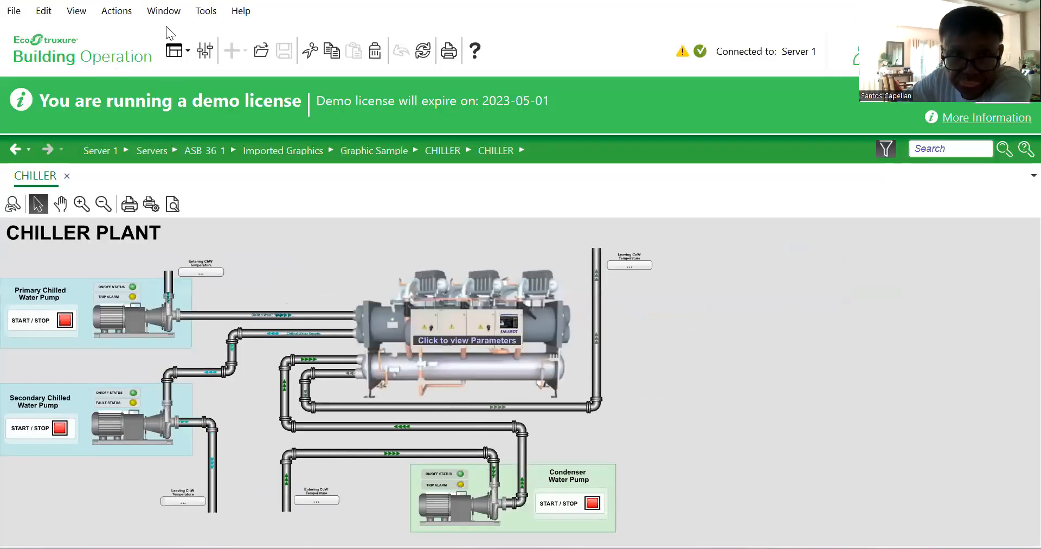
Step: Bring up the View options to toggle full screen off and restore the normal workspace
click(76, 11)
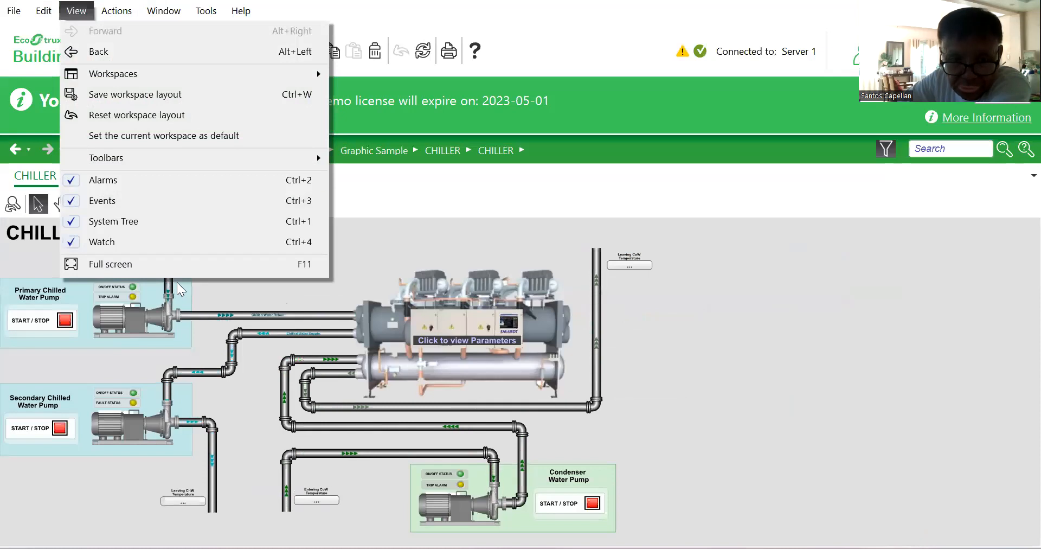
mouse_move(110, 263)
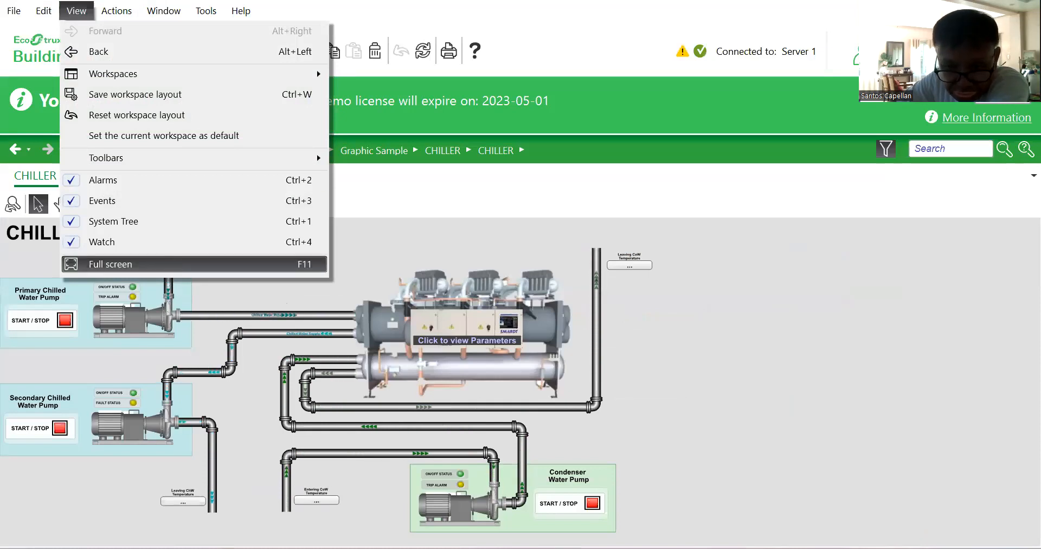